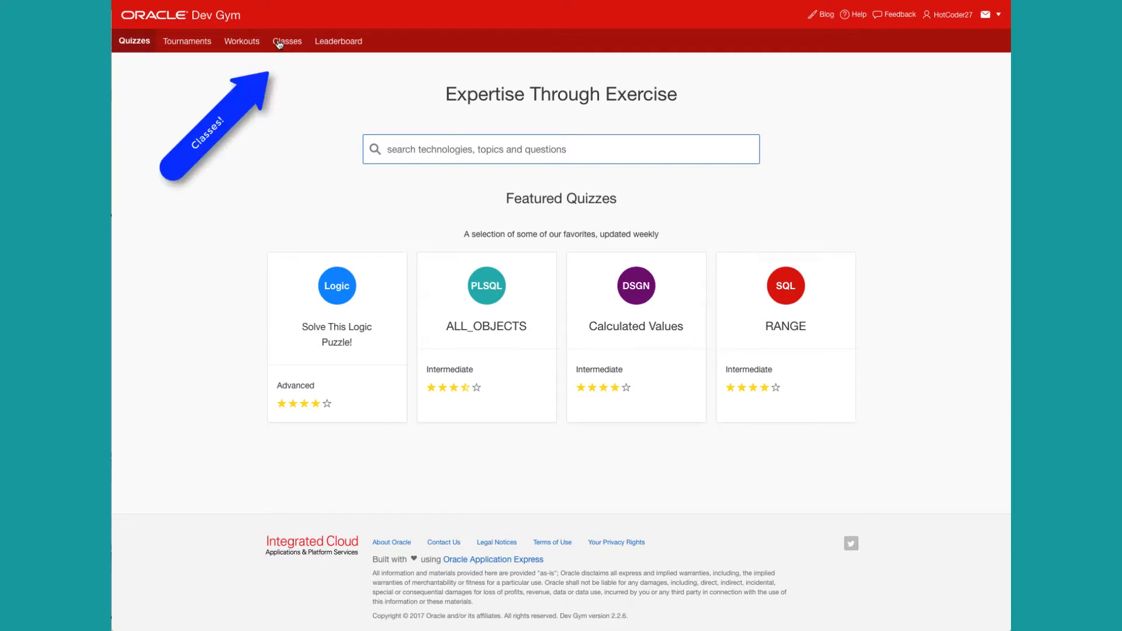
Step: Go to the Classes page listing the six current classes
{"action": "left_click", "coordinate": [287, 41]}
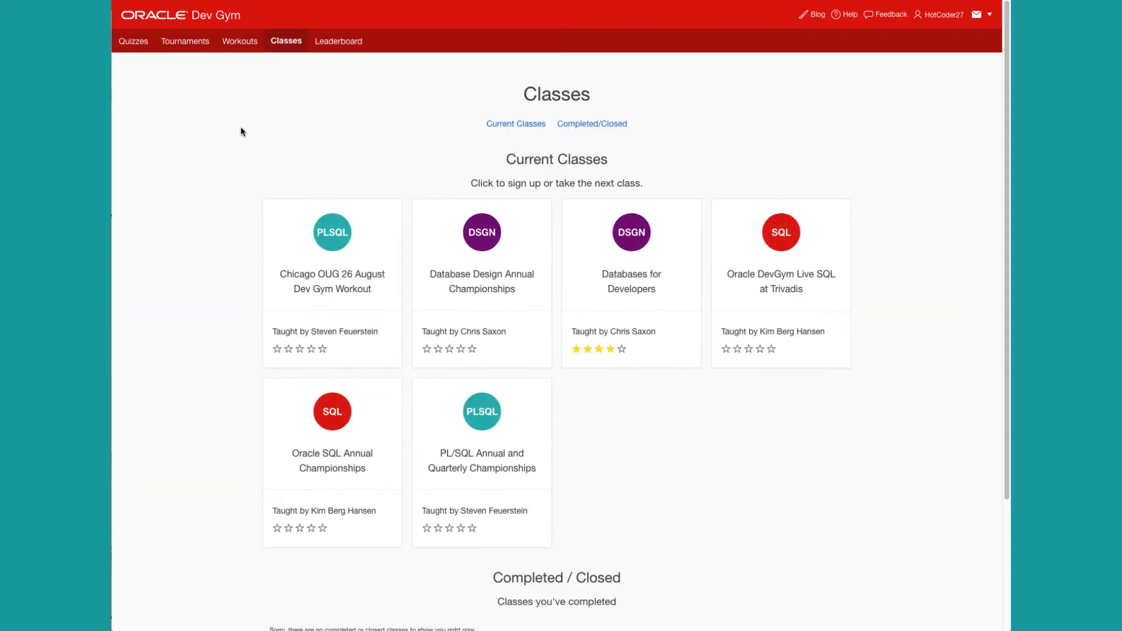
{"action": "mouse_move", "coordinate": [222, 147]}
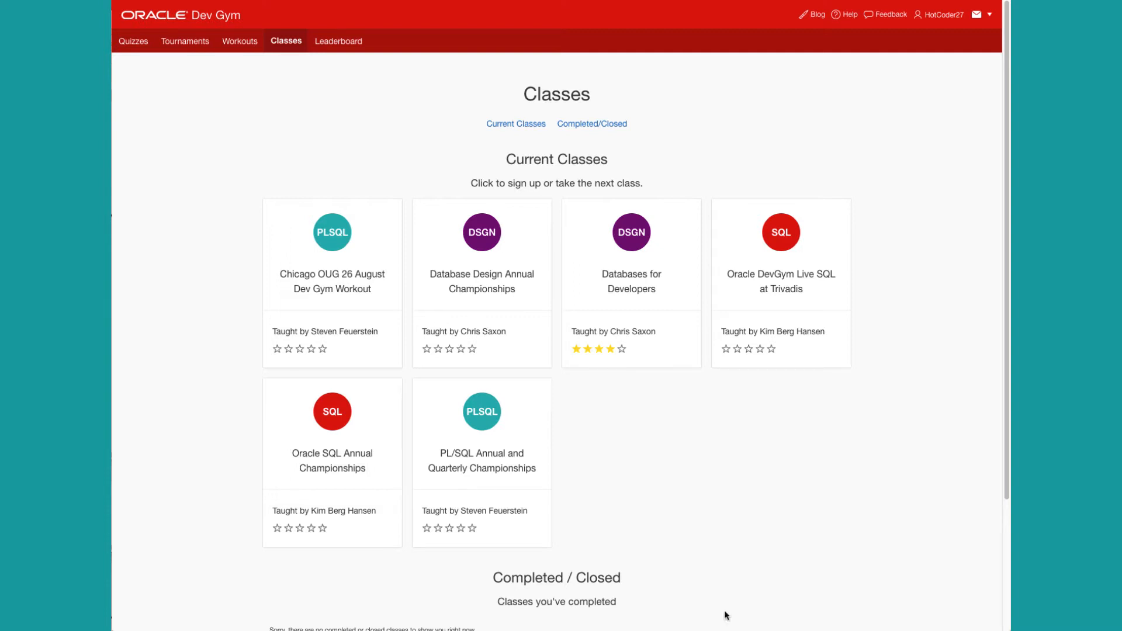
{"action": "mouse_move", "coordinate": [631, 291]}
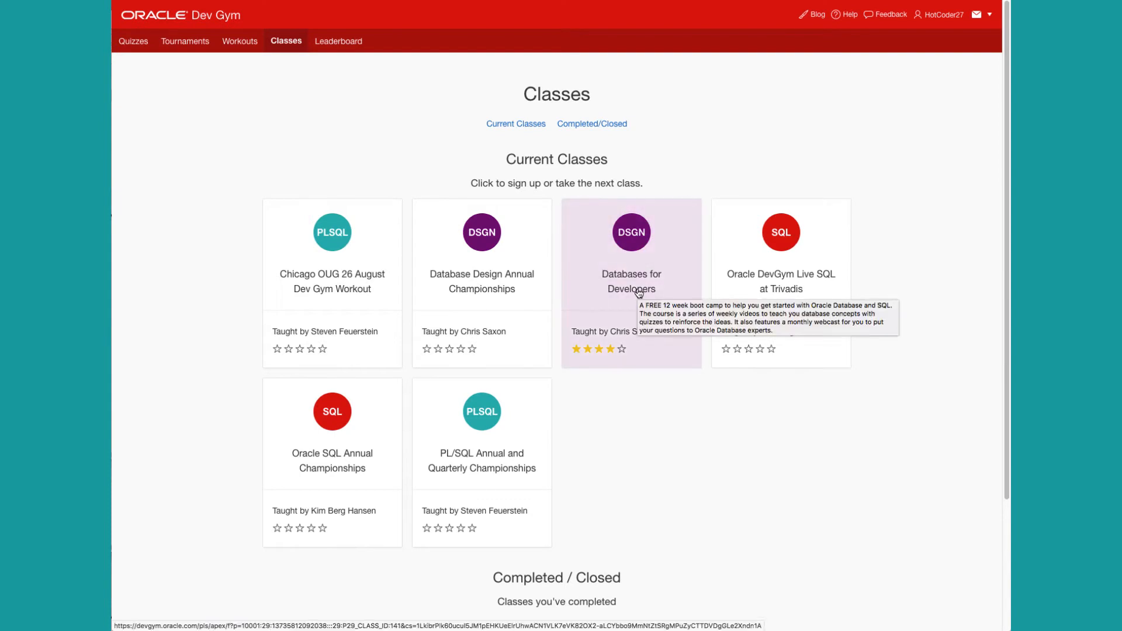
Step: Register for the Databases for Developers class from its details page
{"action": "left_click", "coordinate": [630, 279]}
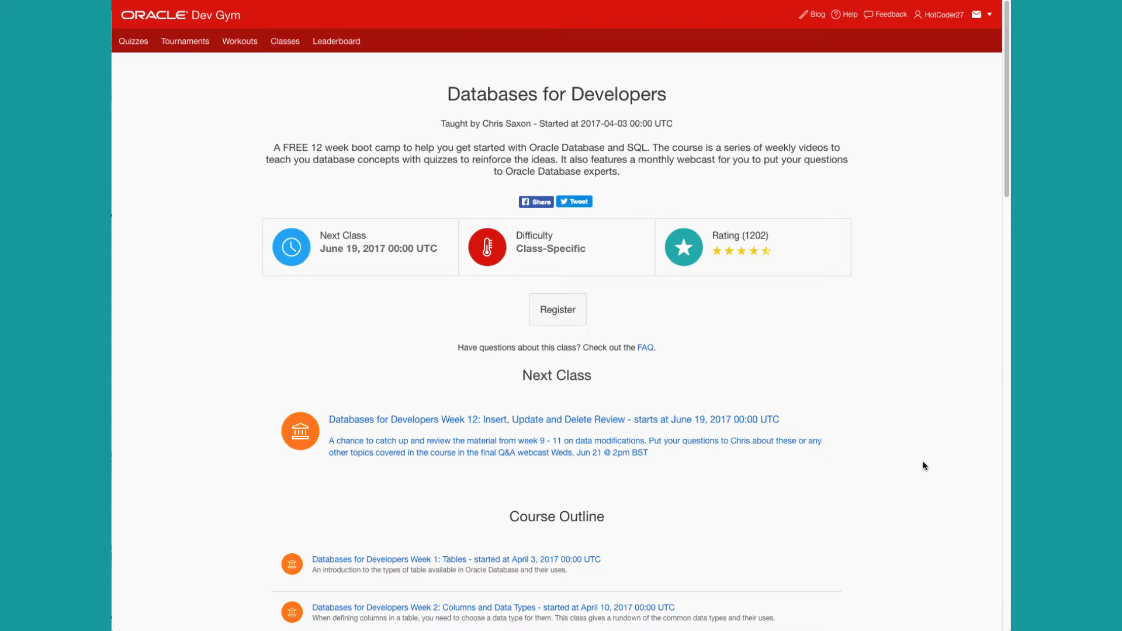
{"action": "mouse_move", "coordinate": [939, 399]}
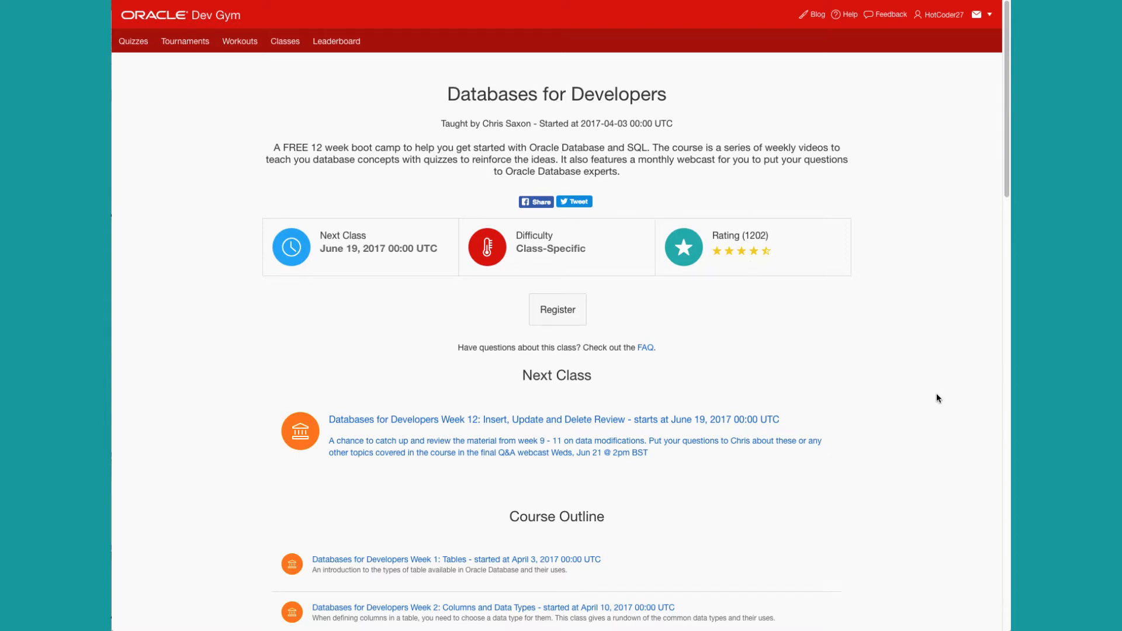
{"action": "scroll", "scroll_direction": "down", "scroll_amount": 3}
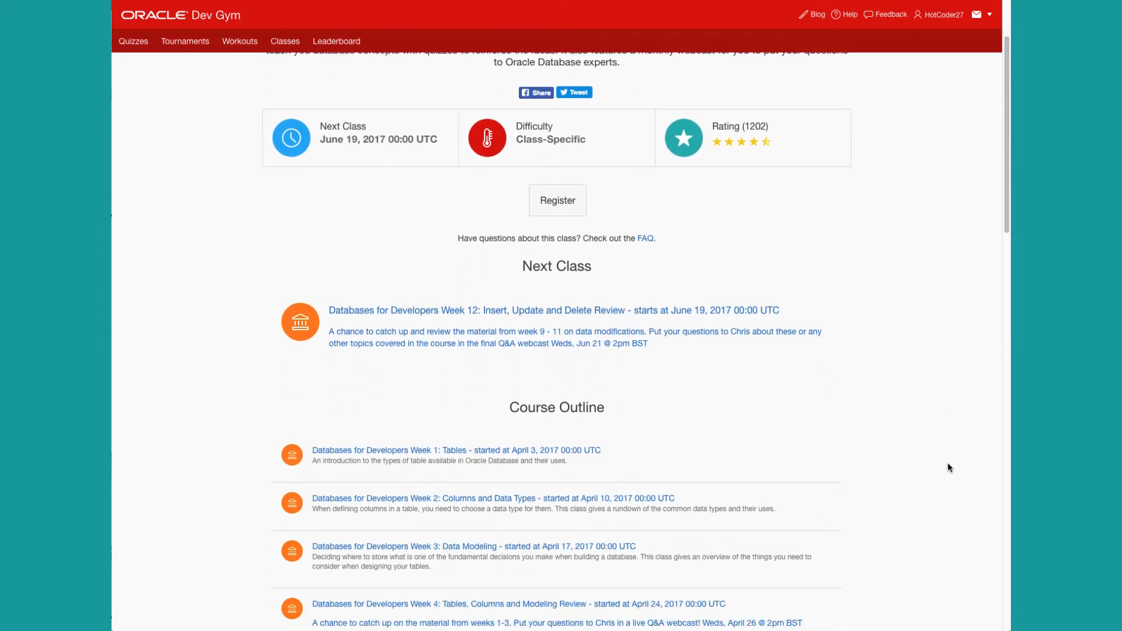
{"action": "scroll", "scroll_direction": "down", "scroll_amount": 3}
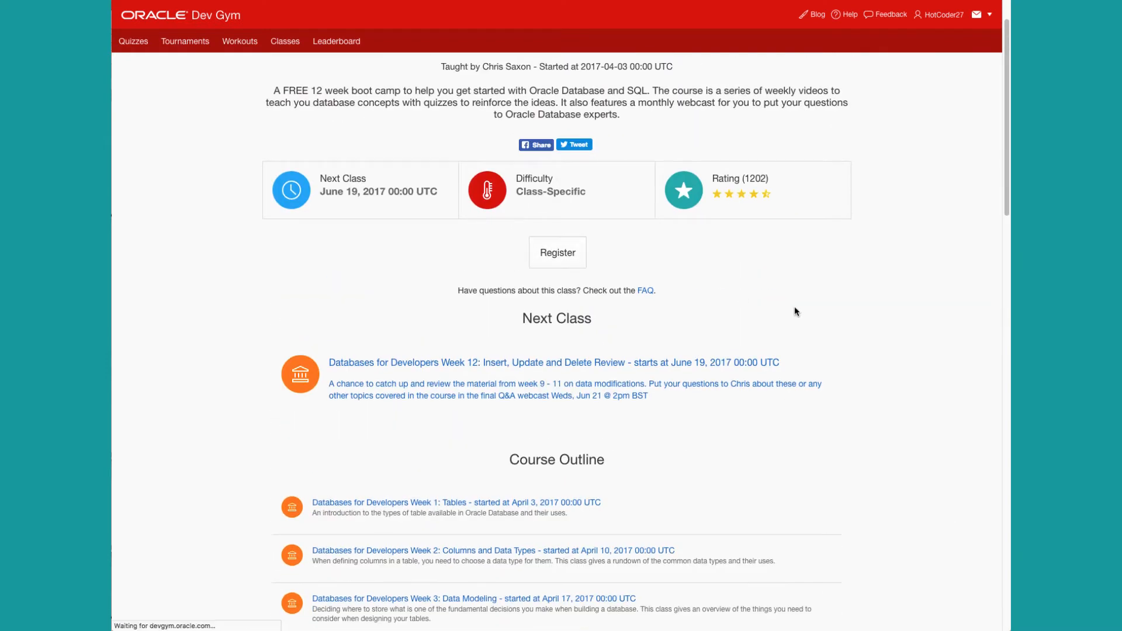
{"action": "left_click", "coordinate": [556, 253]}
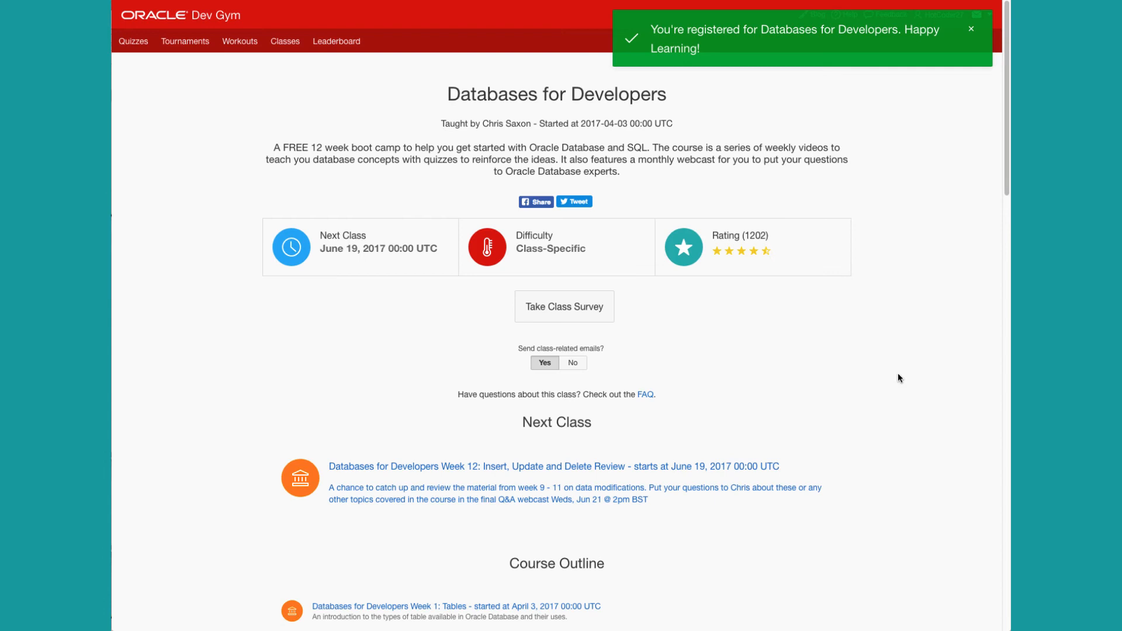
Step: View the Week 1: Tables lesson with its video and three quizzes
{"action": "scroll", "scroll_direction": "down", "scroll_amount": 3}
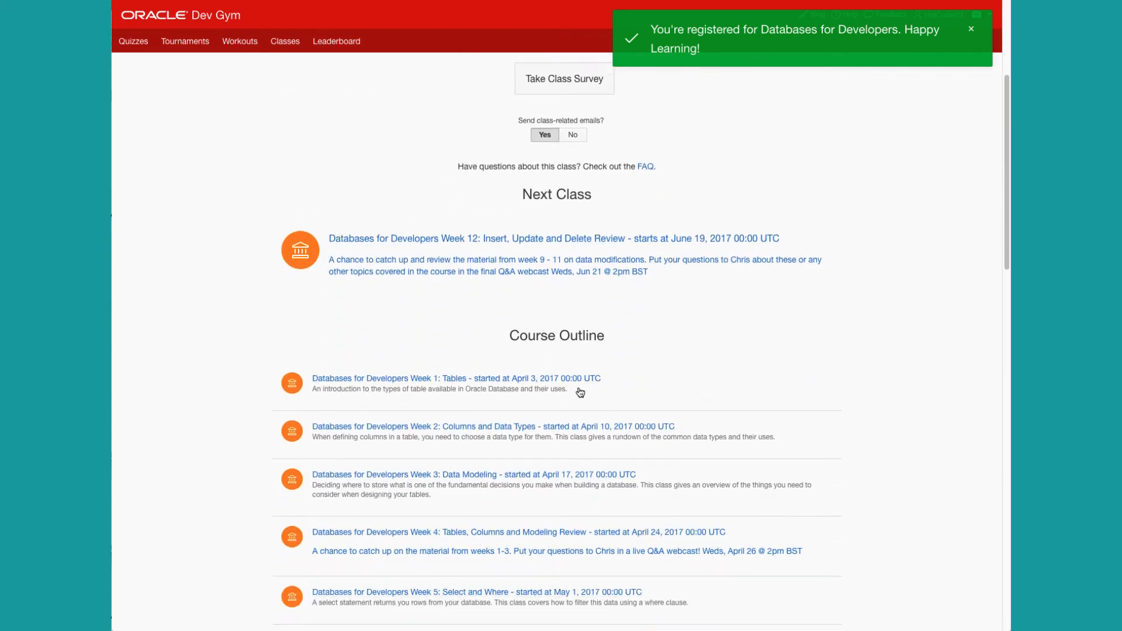
{"action": "mouse_move", "coordinate": [565, 380]}
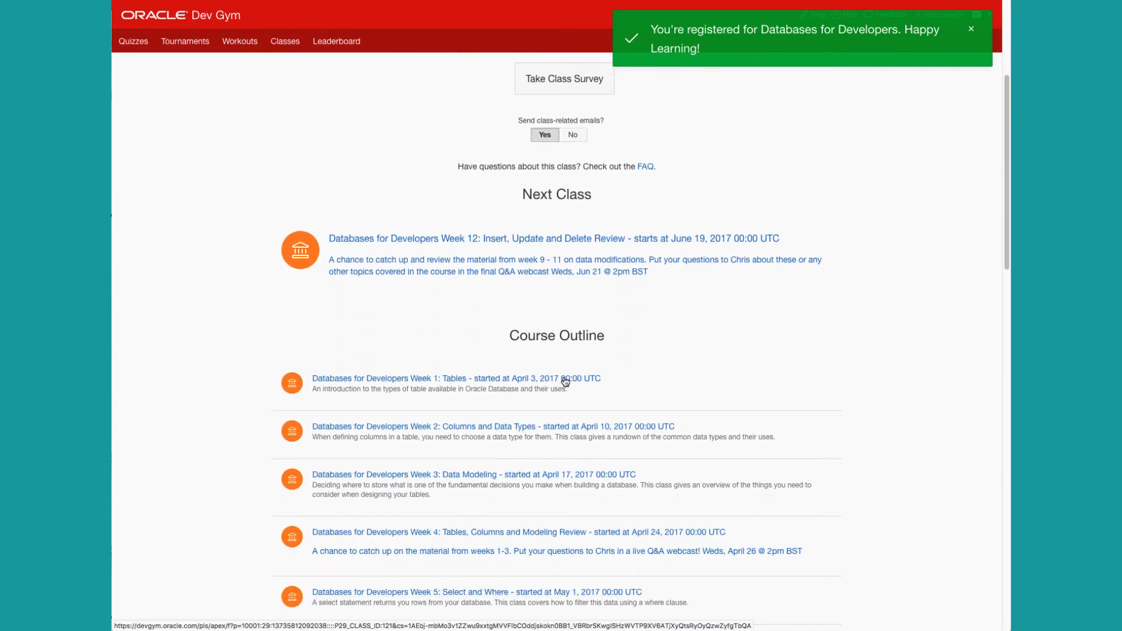
{"action": "left_click", "coordinate": [457, 378]}
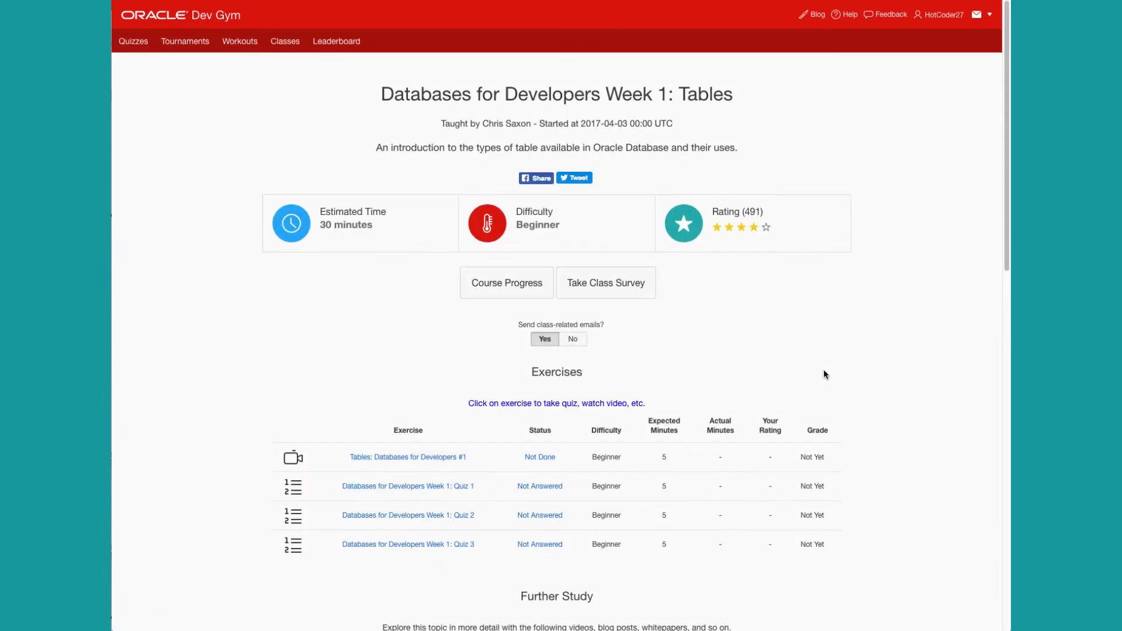
{"action": "mouse_move", "coordinate": [429, 461]}
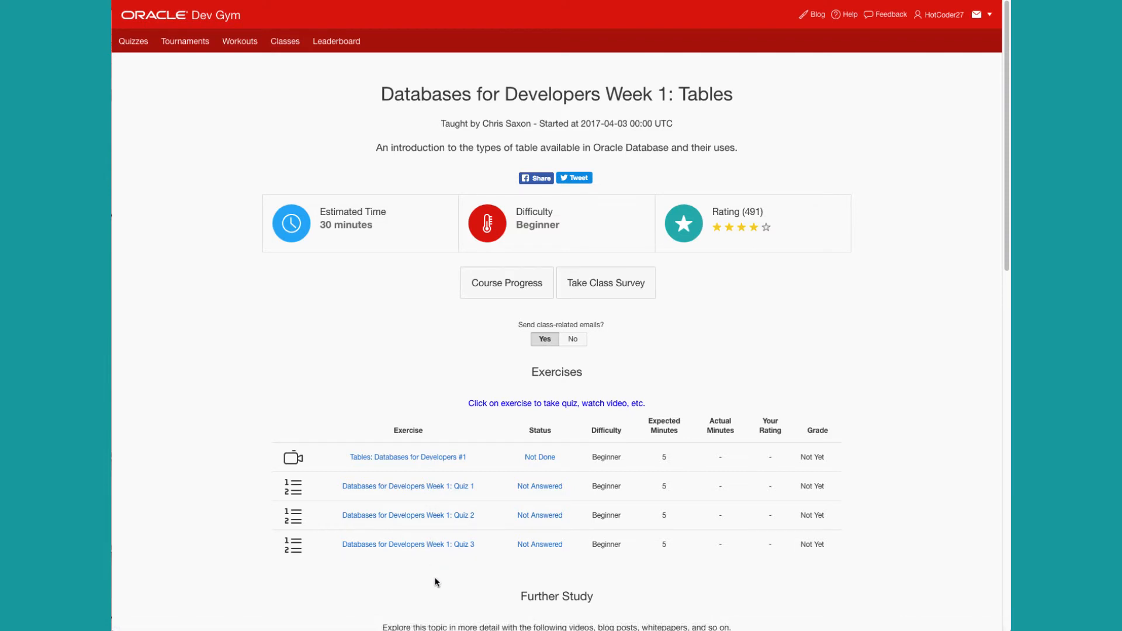
{"action": "mouse_move", "coordinate": [890, 416]}
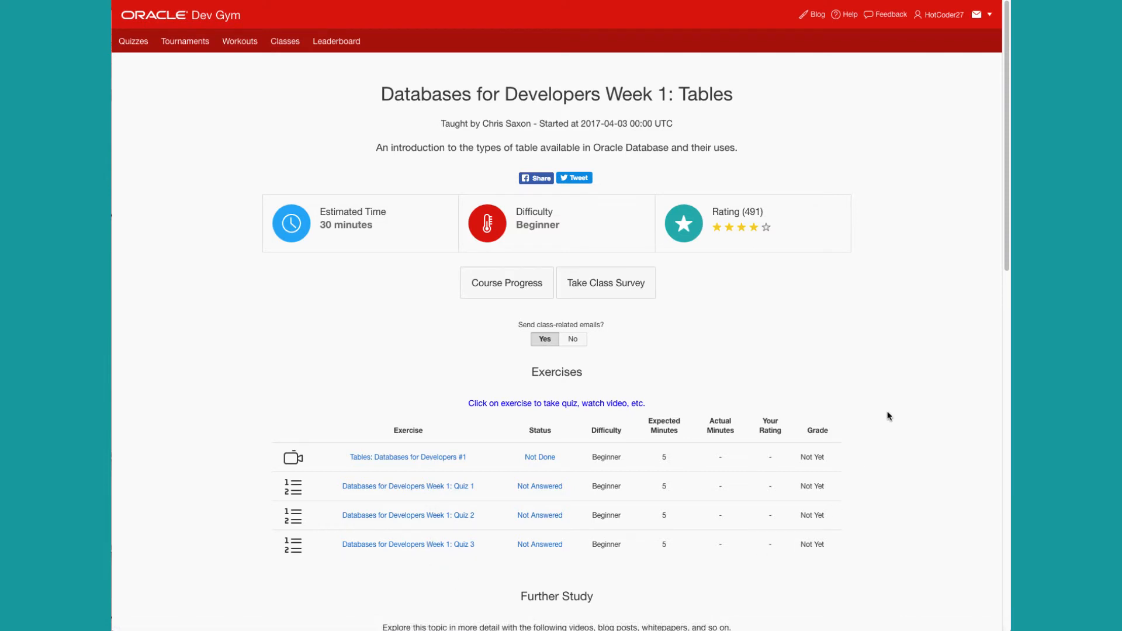
{"action": "mouse_move", "coordinate": [910, 342]}
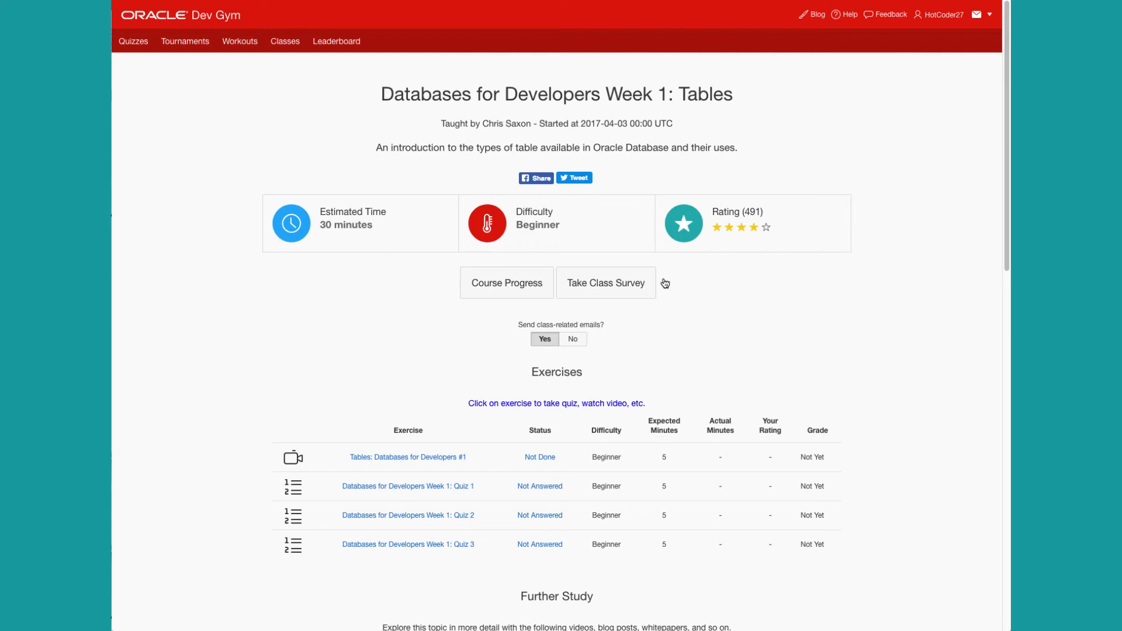
{"action": "mouse_move", "coordinate": [903, 329]}
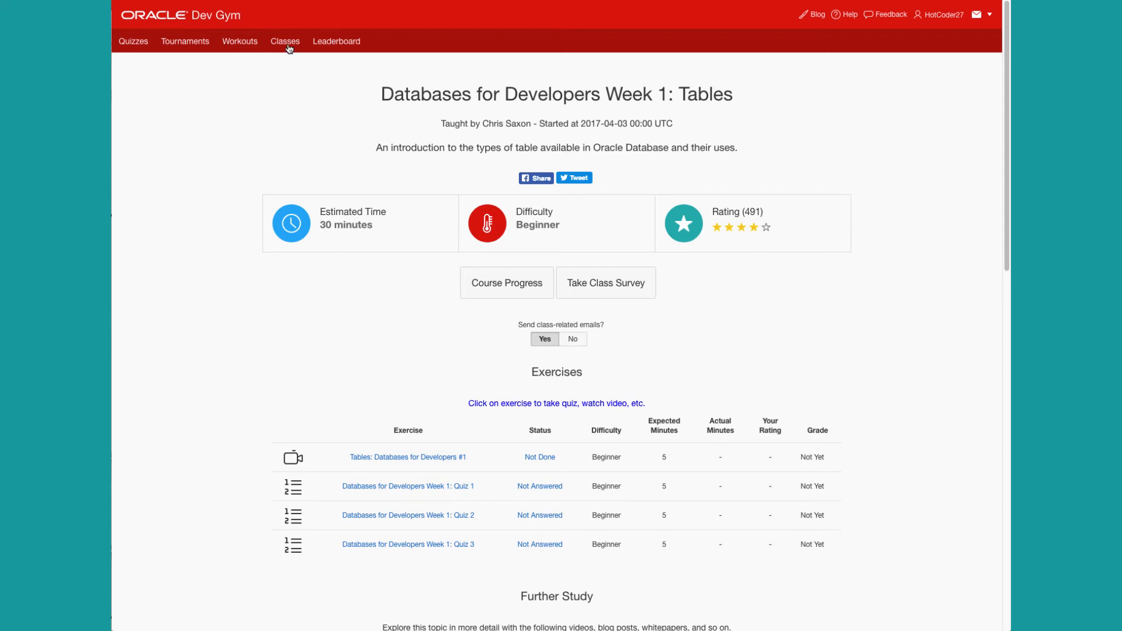
Step: Return to the Classes page, where Databases for Developers now carries a green checkmark
{"action": "left_click", "coordinate": [285, 41]}
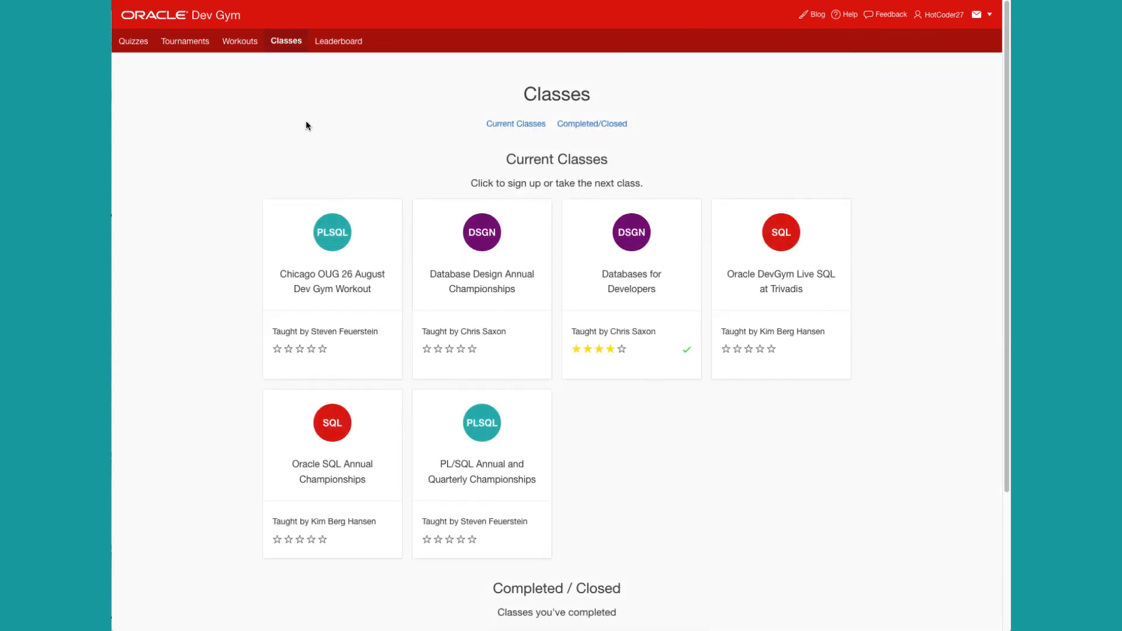
{"action": "mouse_move", "coordinate": [935, 556]}
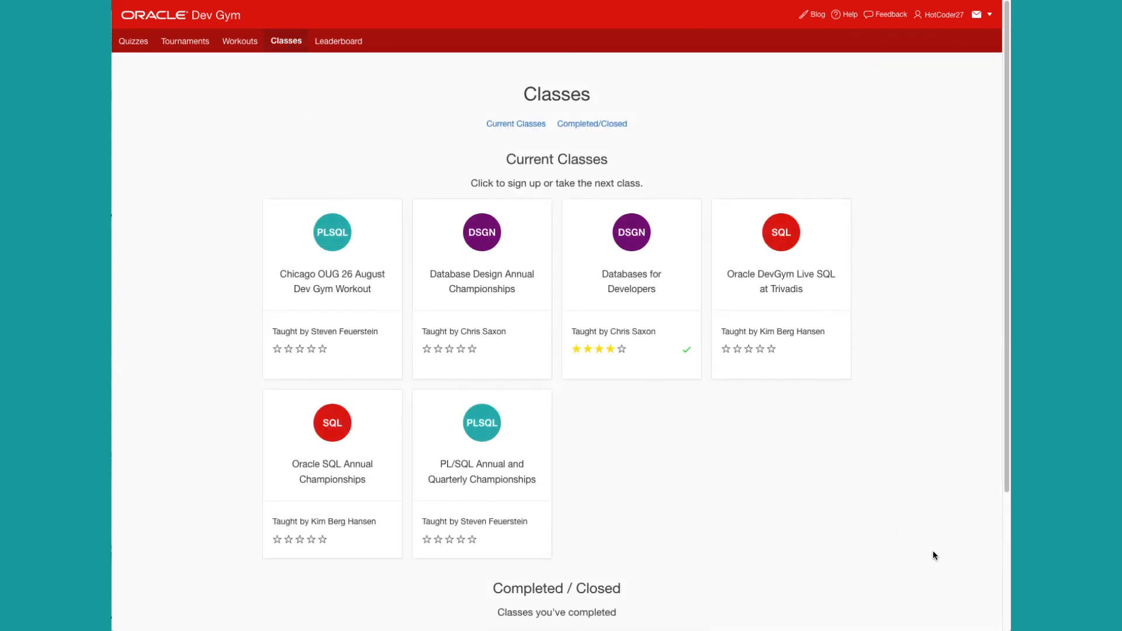